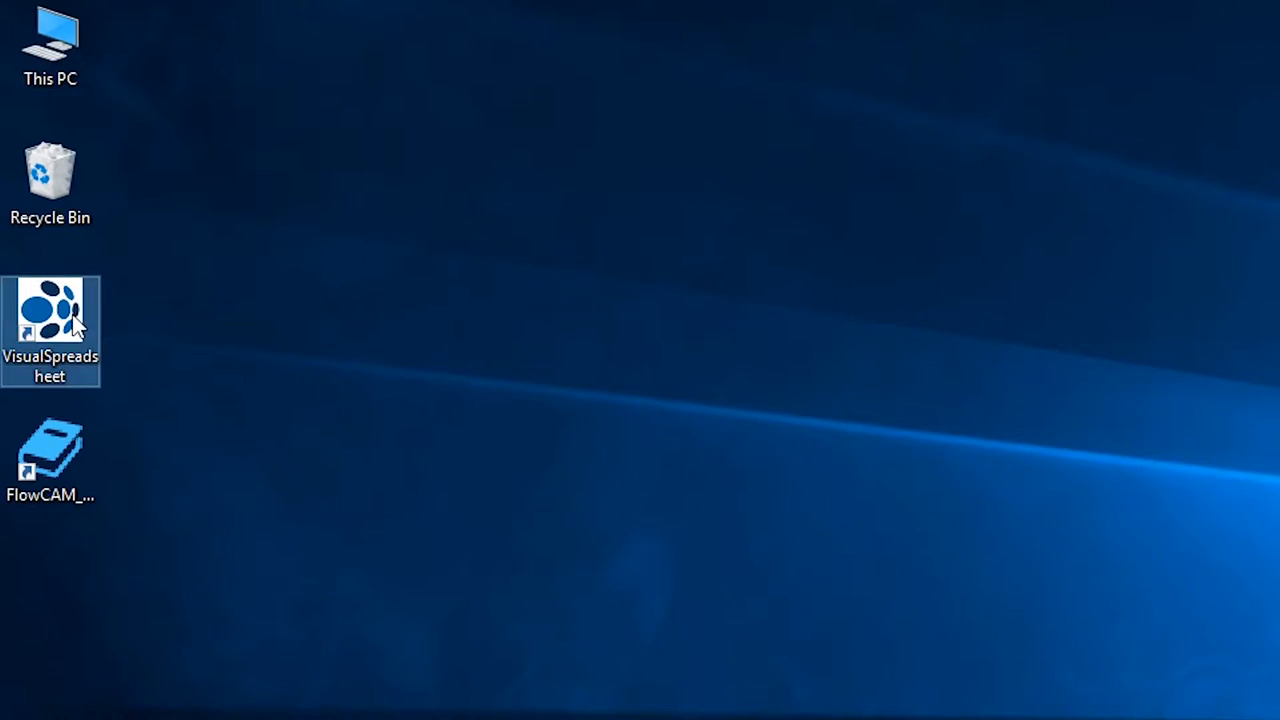
# Step: Launch VisualSpreadsheet from its desktop shortcut
pyautogui.doubleClick(50, 310)
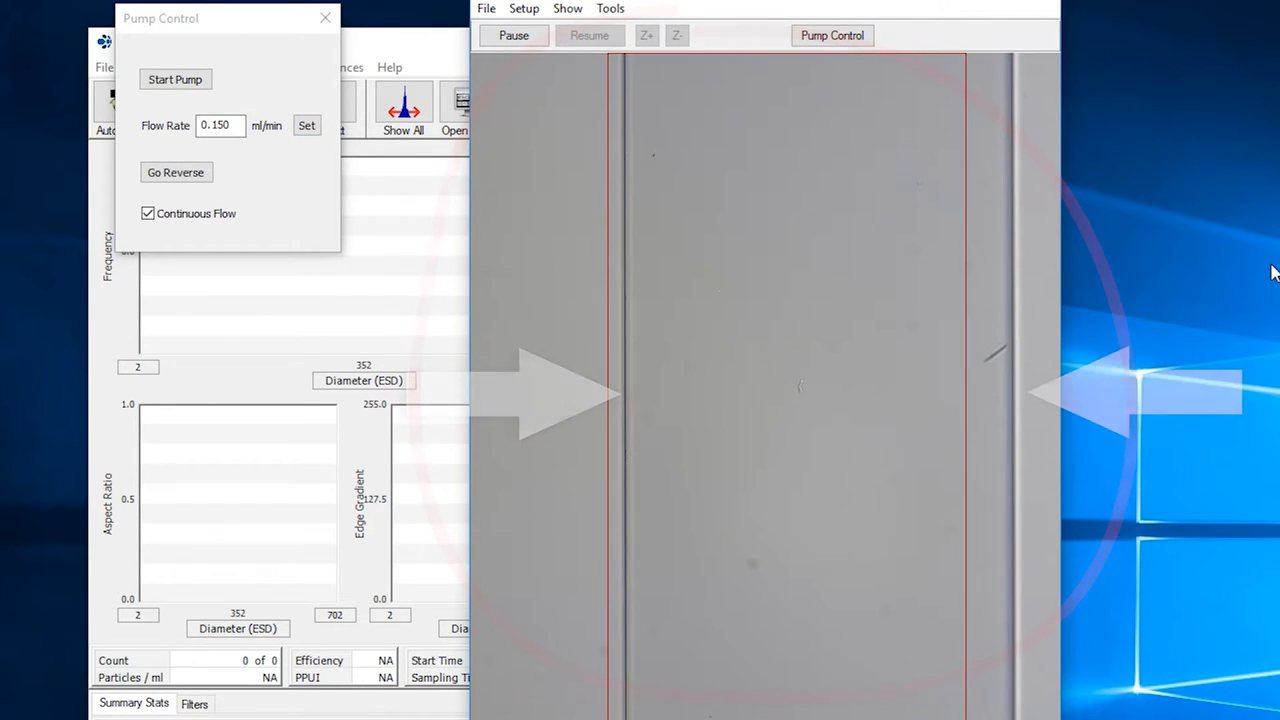
# Step: Bring the Setup and Focus Mode window forward with the live flow cell view and Pump Control dialog
pyautogui.click(746, 10)
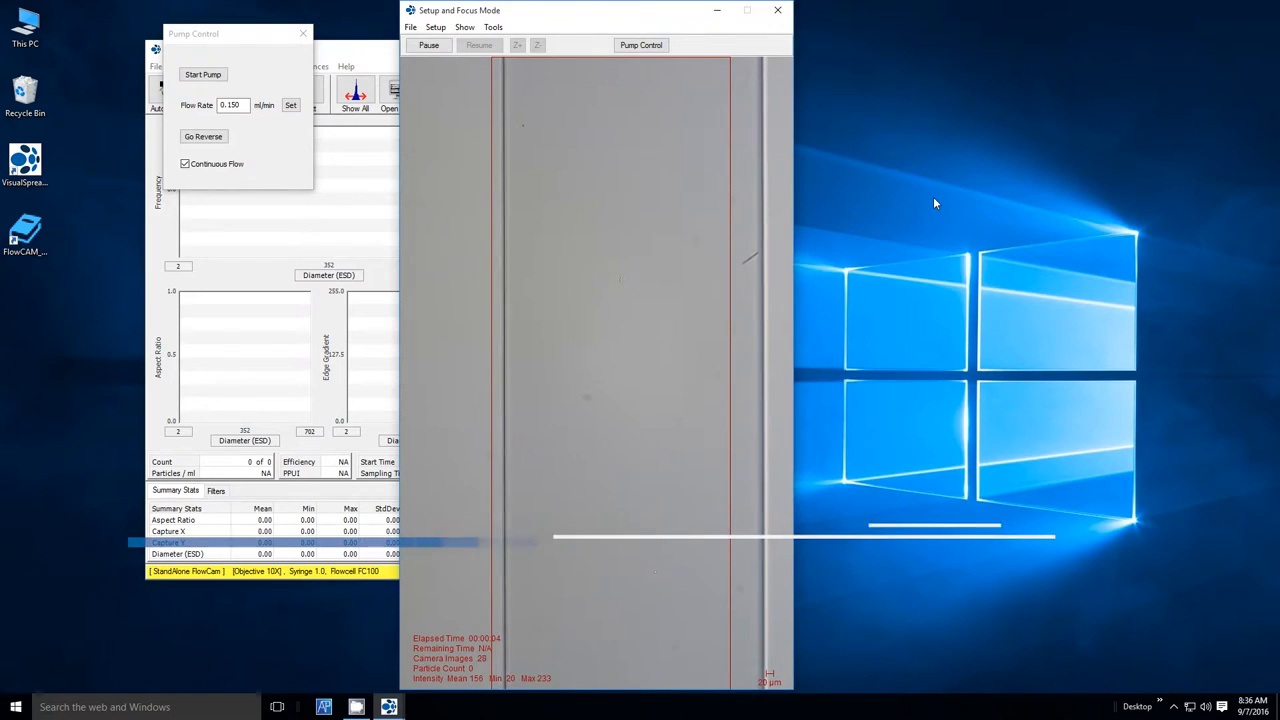